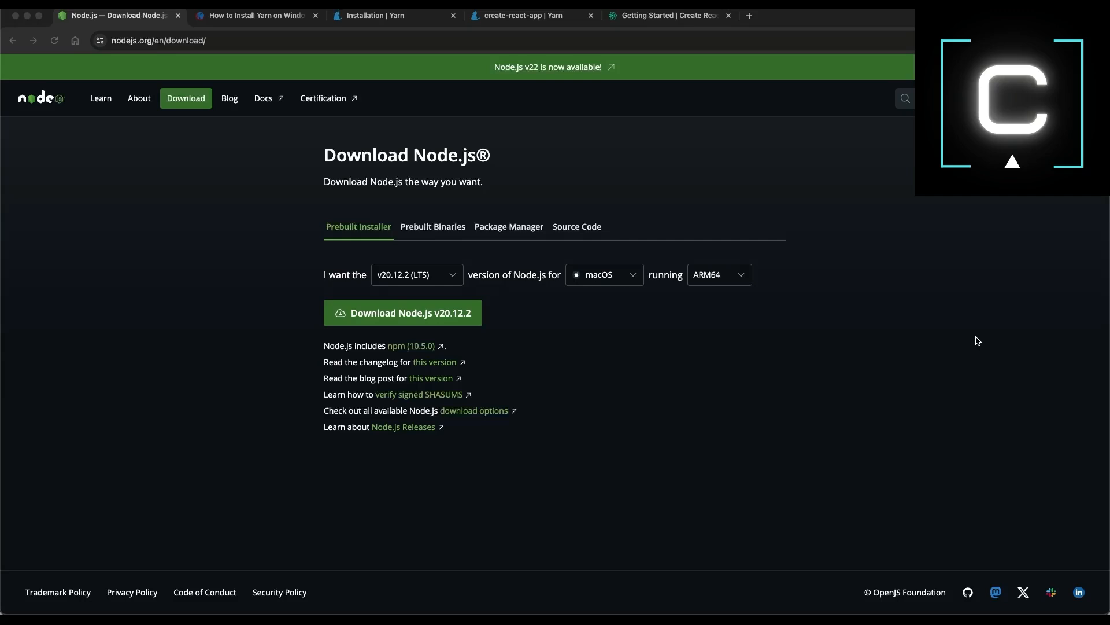
{"action": "mouse_move", "coordinate": [967, 336]}
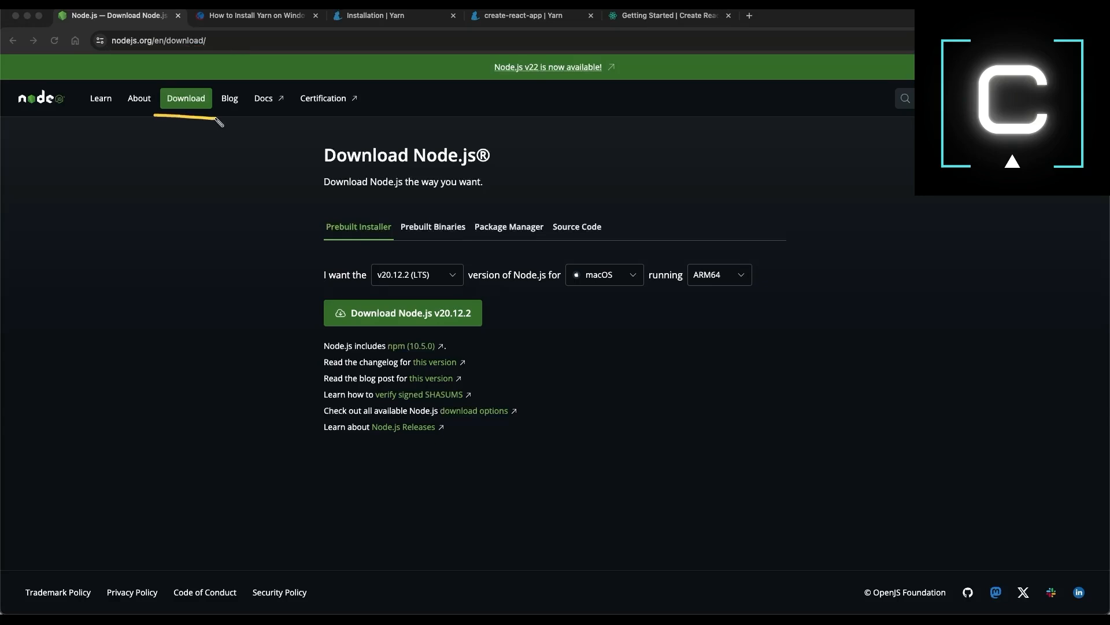
{"action": "mouse_move", "coordinate": [641, 296]}
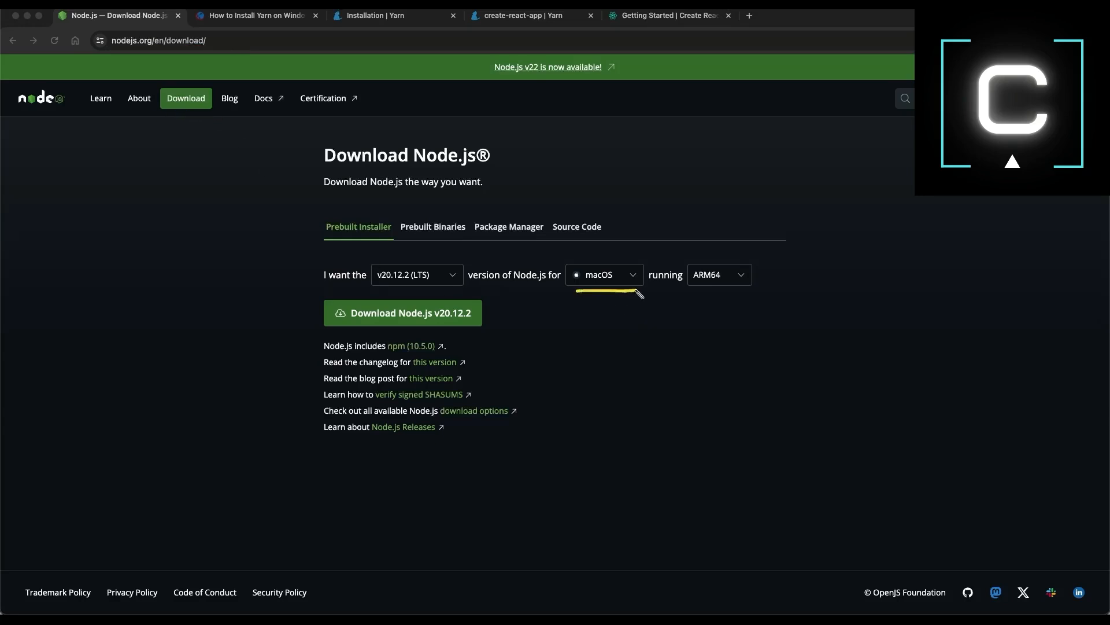
{"action": "mouse_move", "coordinate": [497, 331]}
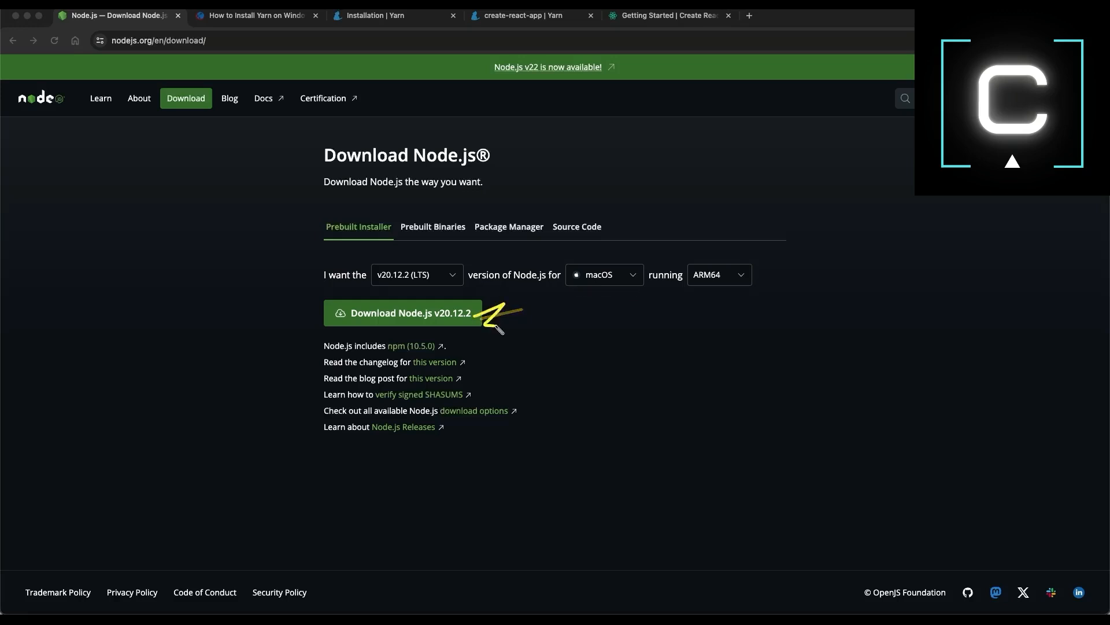
Choose Windows as the operating system for the Node.js v20.12.2 LTS installer
{"action": "left_click", "coordinate": [604, 276]}
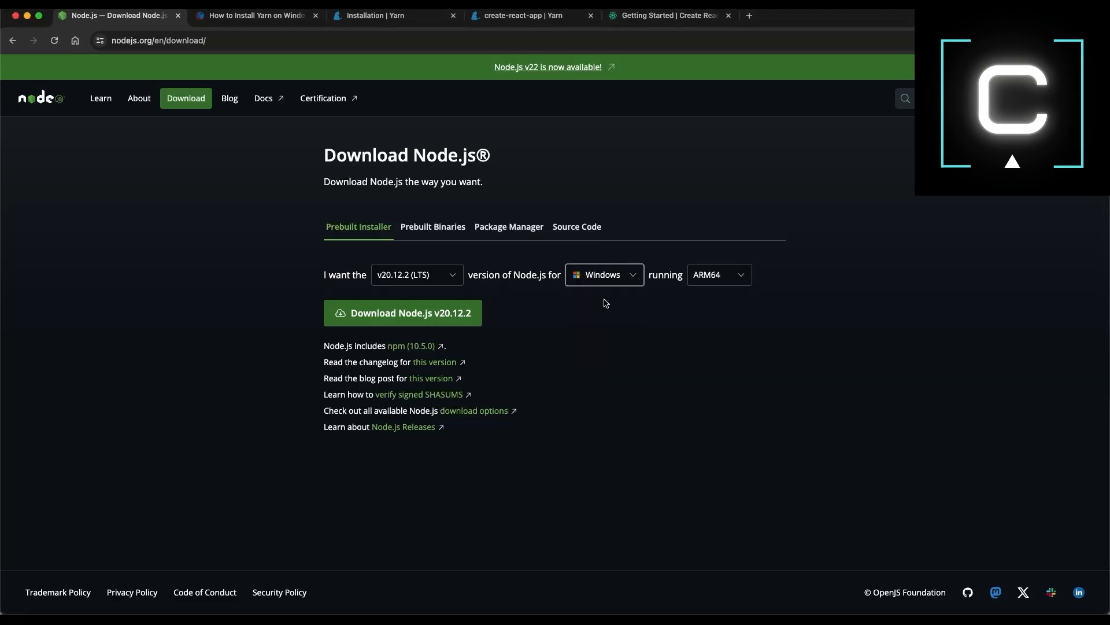
{"action": "mouse_move", "coordinate": [593, 326]}
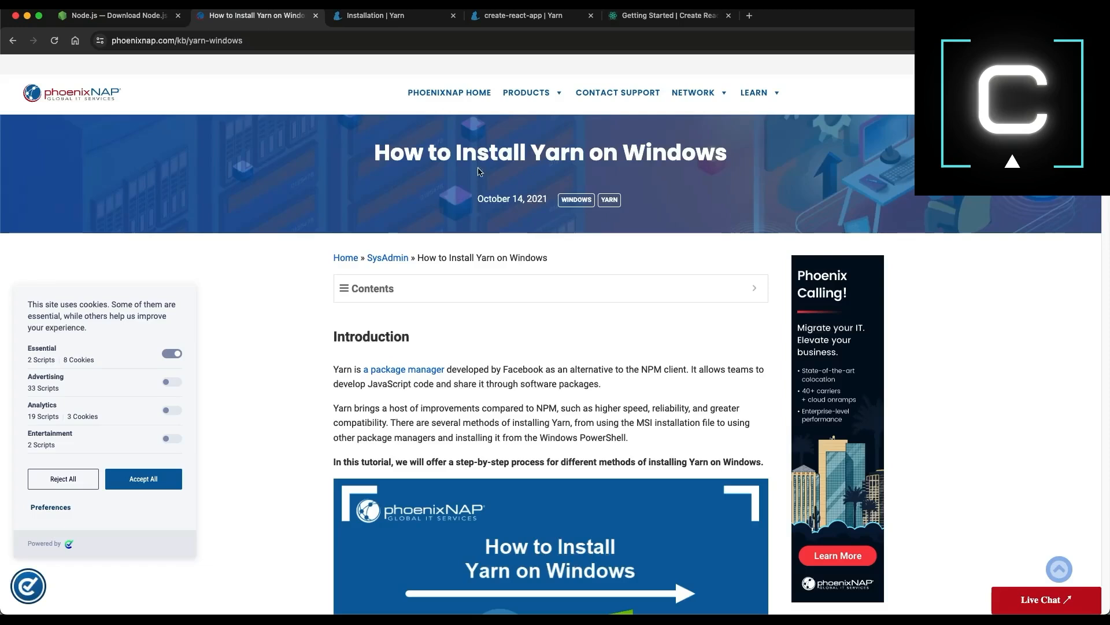
{"action": "mouse_move", "coordinate": [616, 229]}
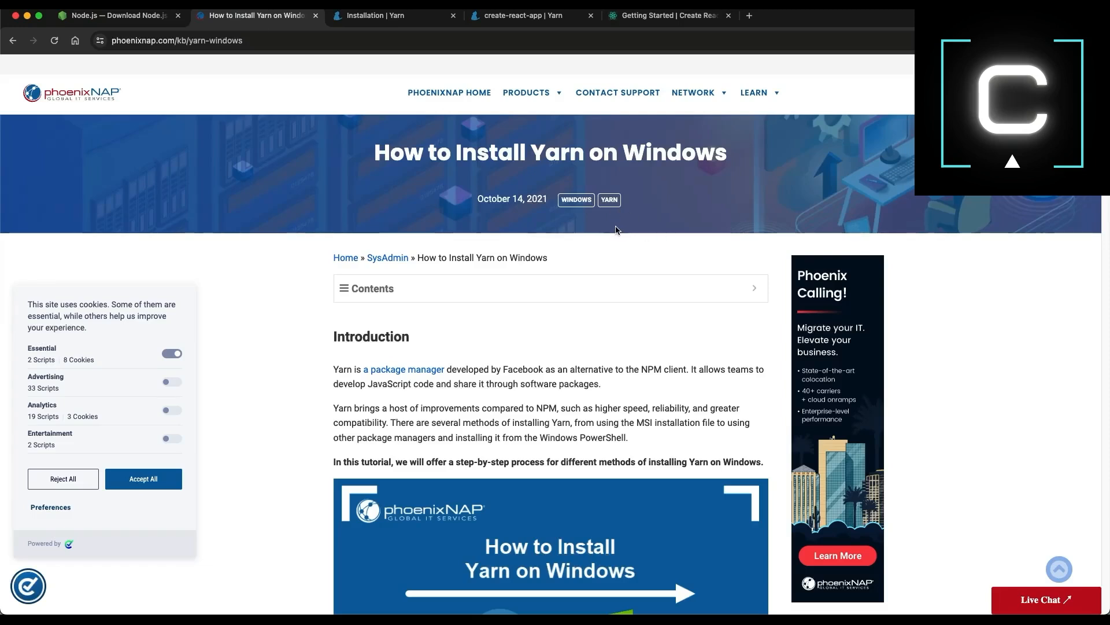
Review the Yarn-on-Windows prerequisites and Yarn install docs, then reach the create-react-app Yarn page
{"action": "scroll", "scroll_direction": "down", "scroll_amount": 3}
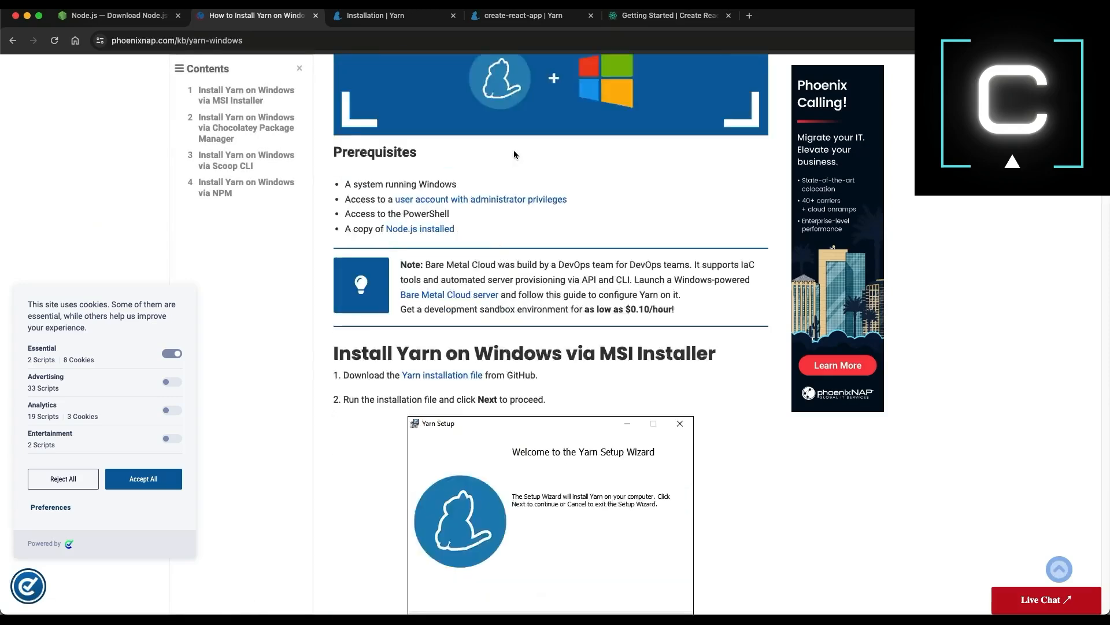
{"action": "left_click", "coordinate": [382, 16]}
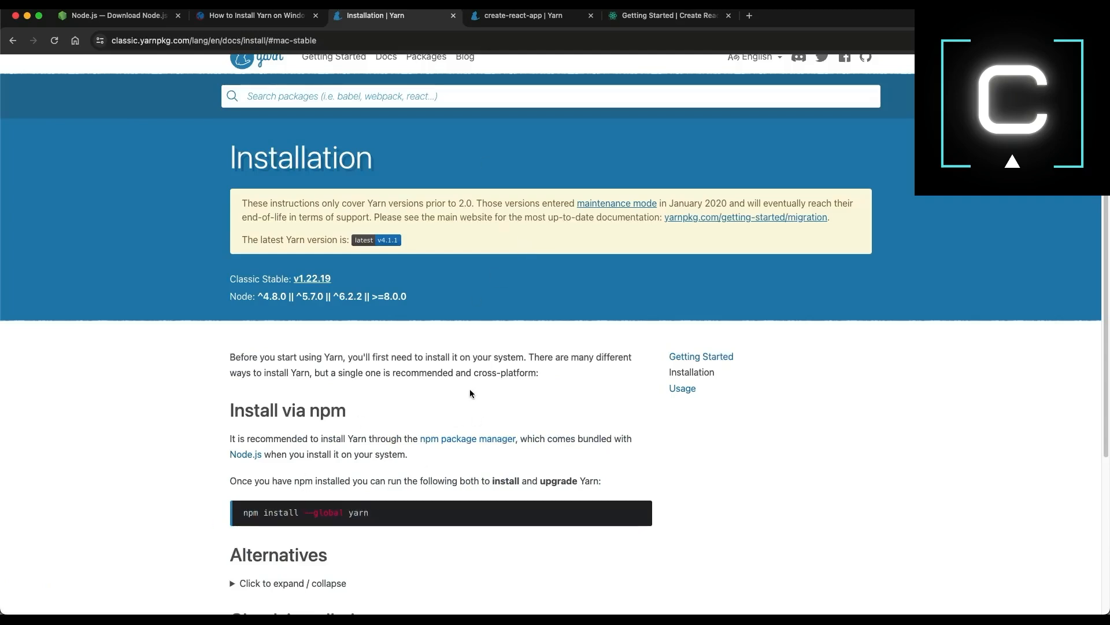
{"action": "scroll", "scroll_direction": "down", "scroll_amount": 3}
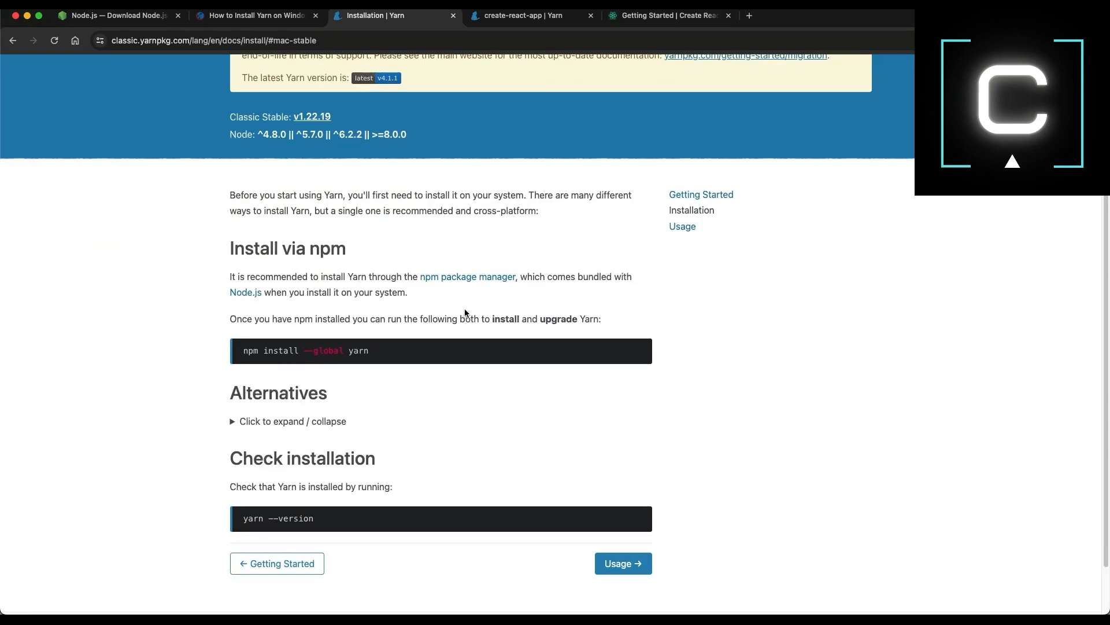
{"action": "left_click", "coordinate": [525, 16]}
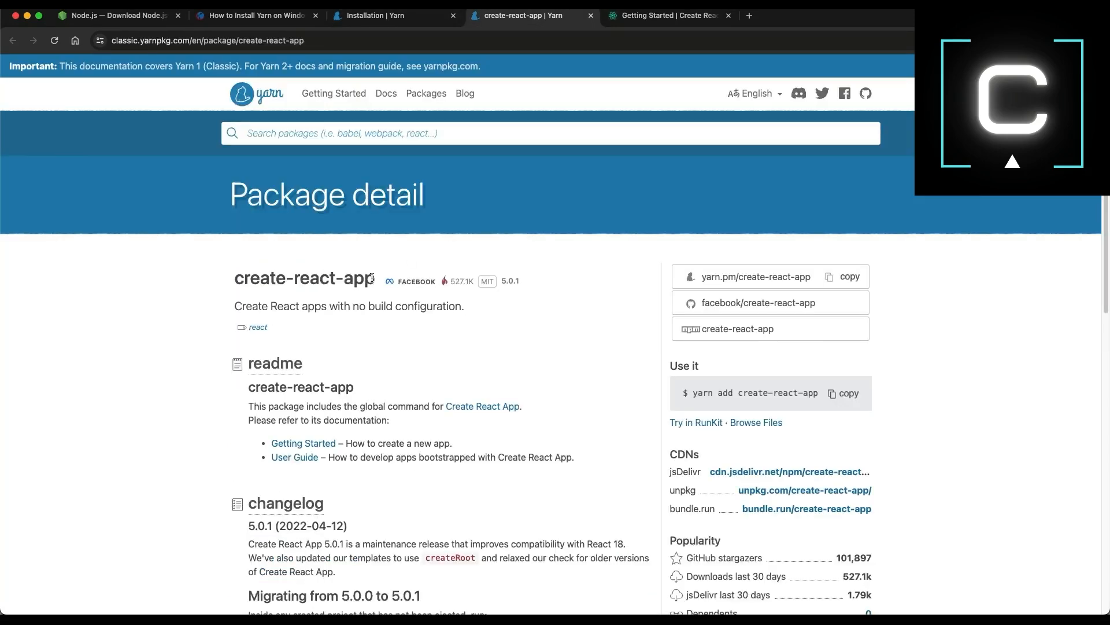
{"action": "double_click", "coordinate": [304, 278]}
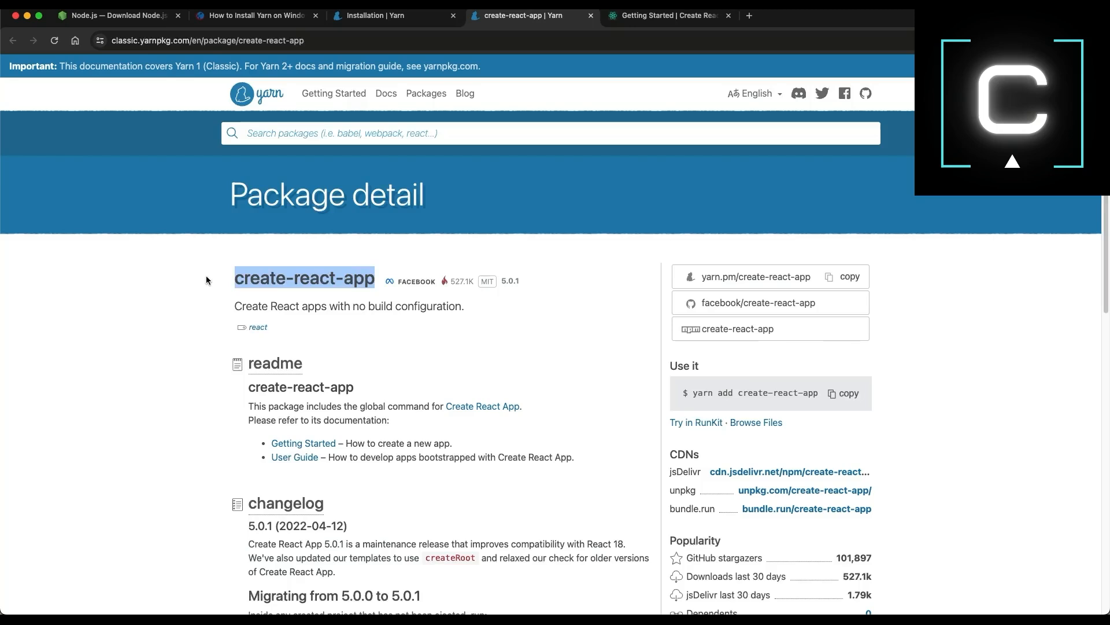
{"action": "mouse_move", "coordinate": [170, 104]}
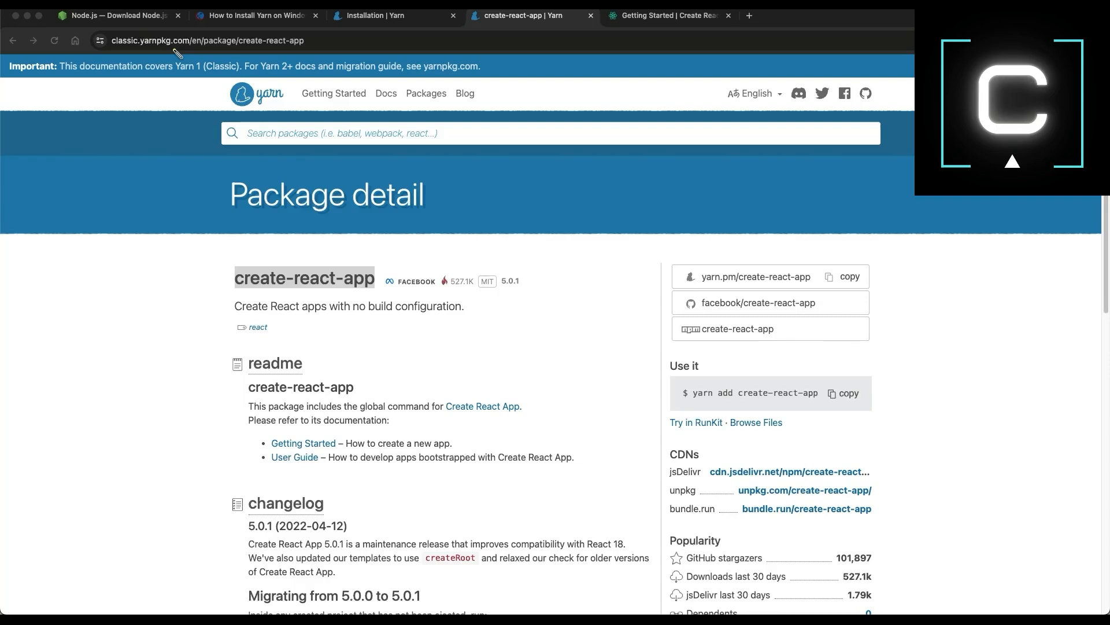
{"action": "mouse_move", "coordinate": [296, 217]}
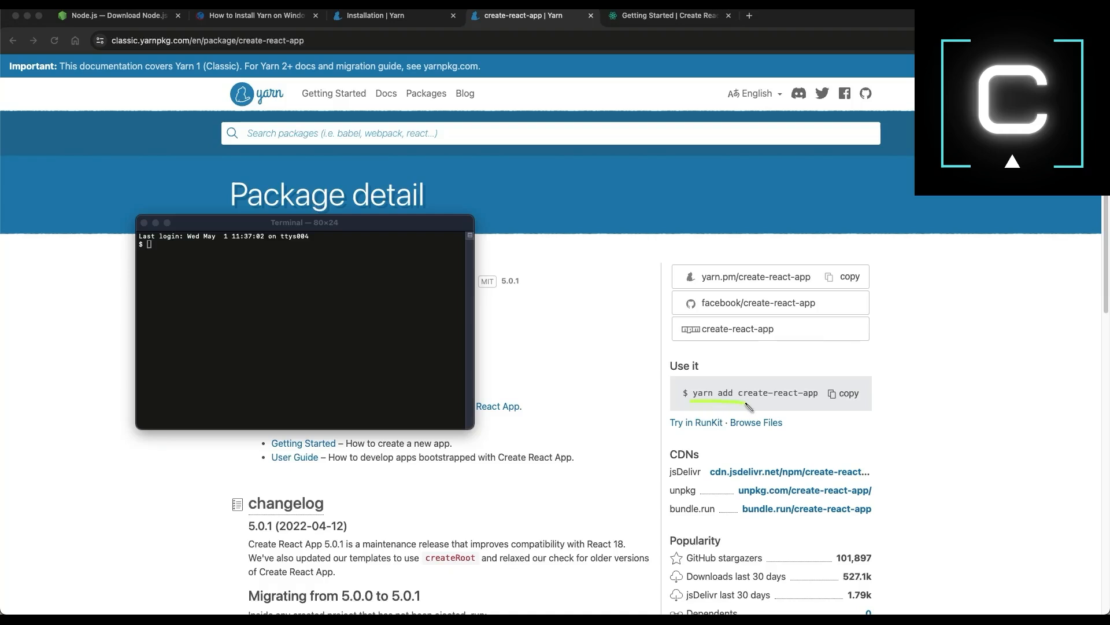
{"action": "type", "text": "yarn add create-react-app"}
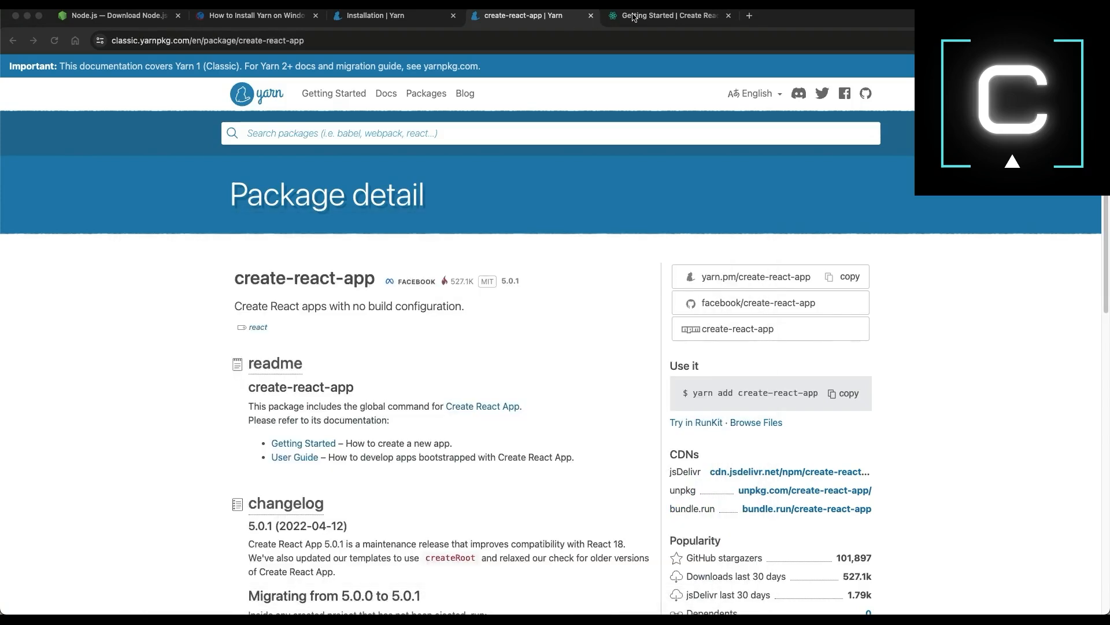
Review 'yarn create react-app my-app' in the Getting Started guide and move to VS Code's terminal
{"action": "left_click", "coordinate": [666, 15]}
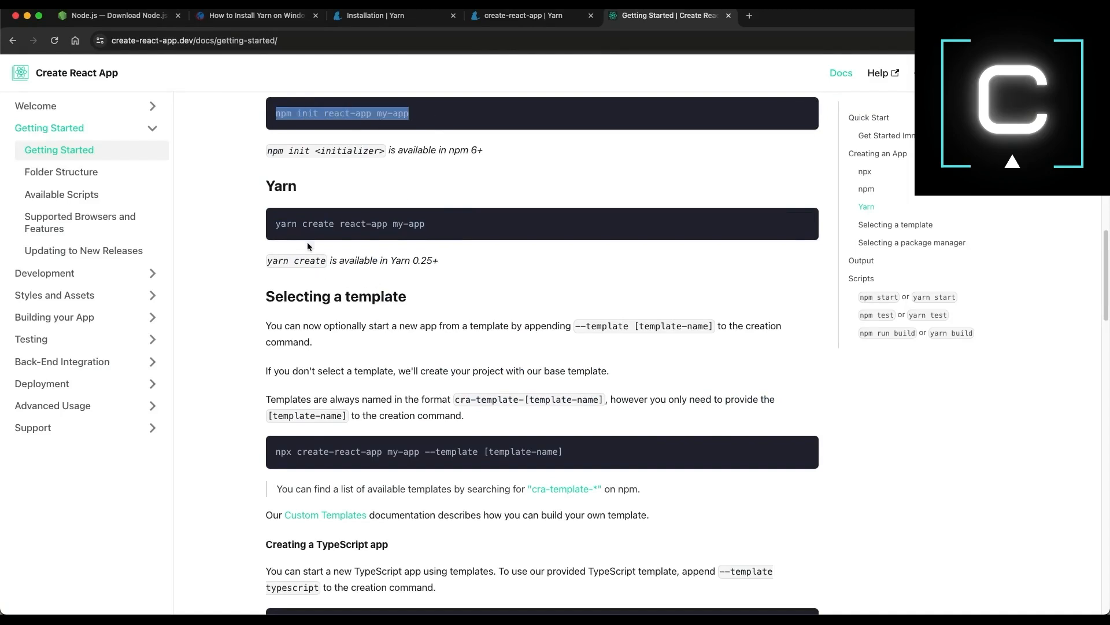
{"action": "double_click", "coordinate": [352, 225]}
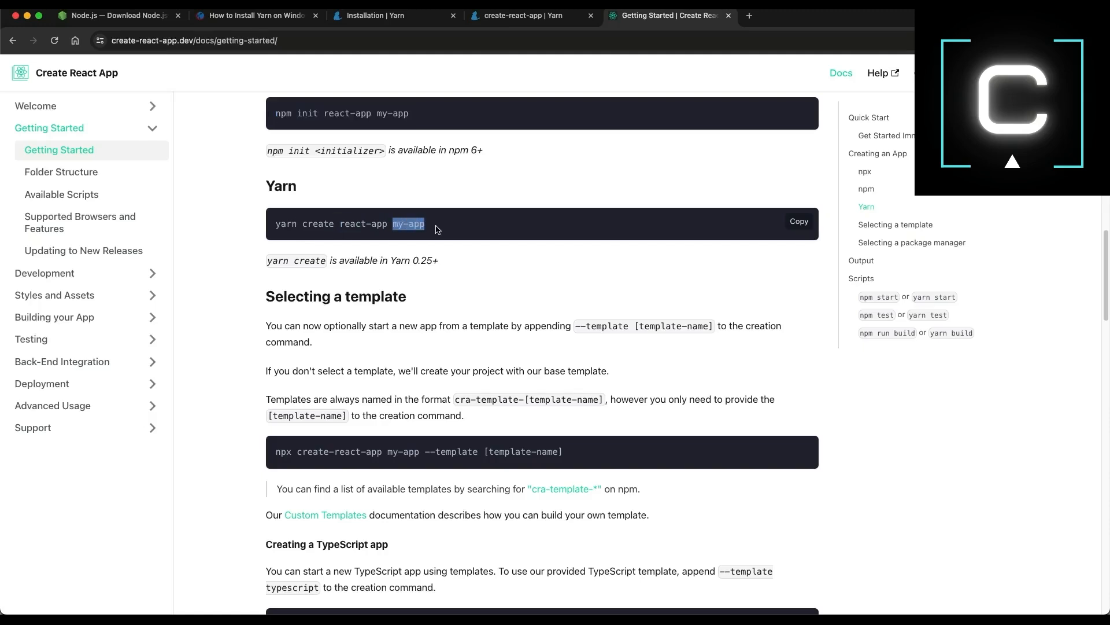
{"action": "left_click", "coordinate": [795, 222]}
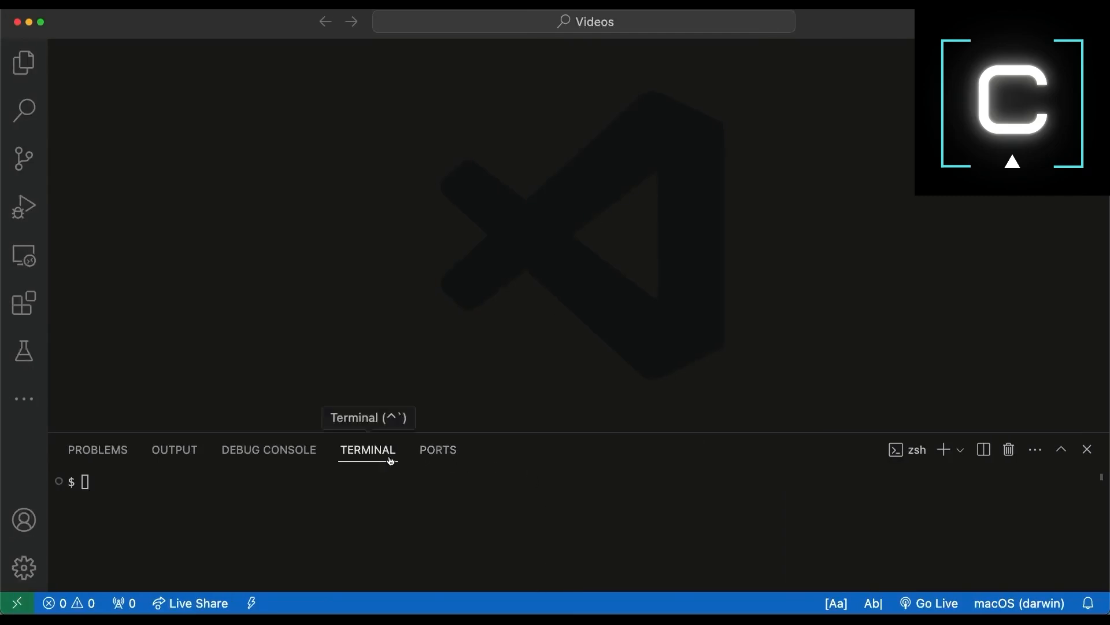
Run 'yarn create react-app my-app-demo' in the integrated terminal
{"action": "type", "text": "yarn create react-app my-app"}
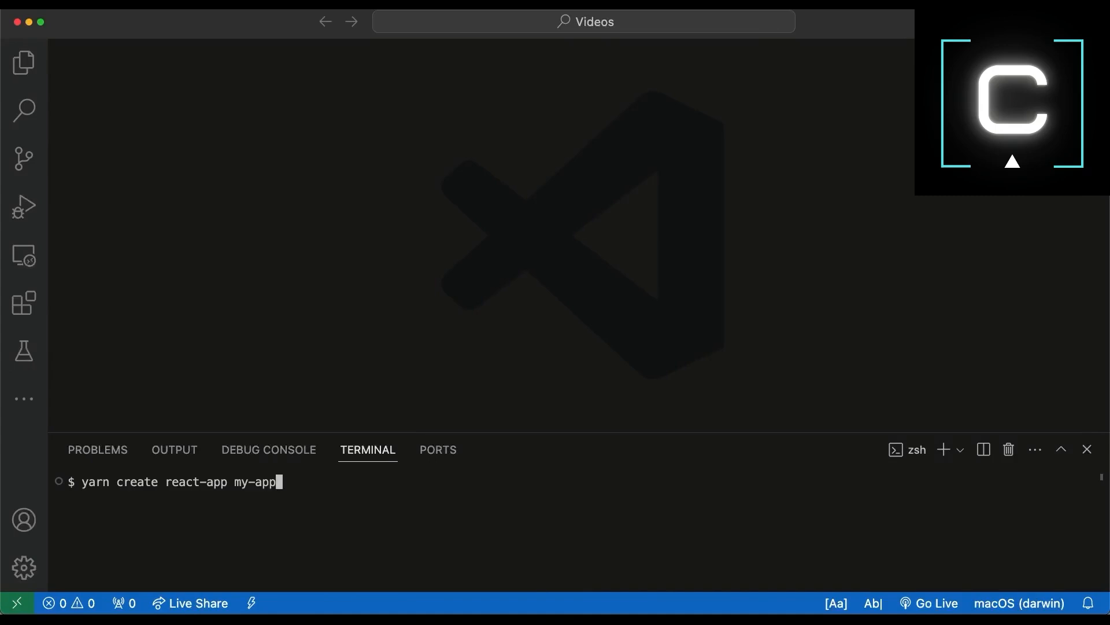
{"action": "type", "text": "-demo"}
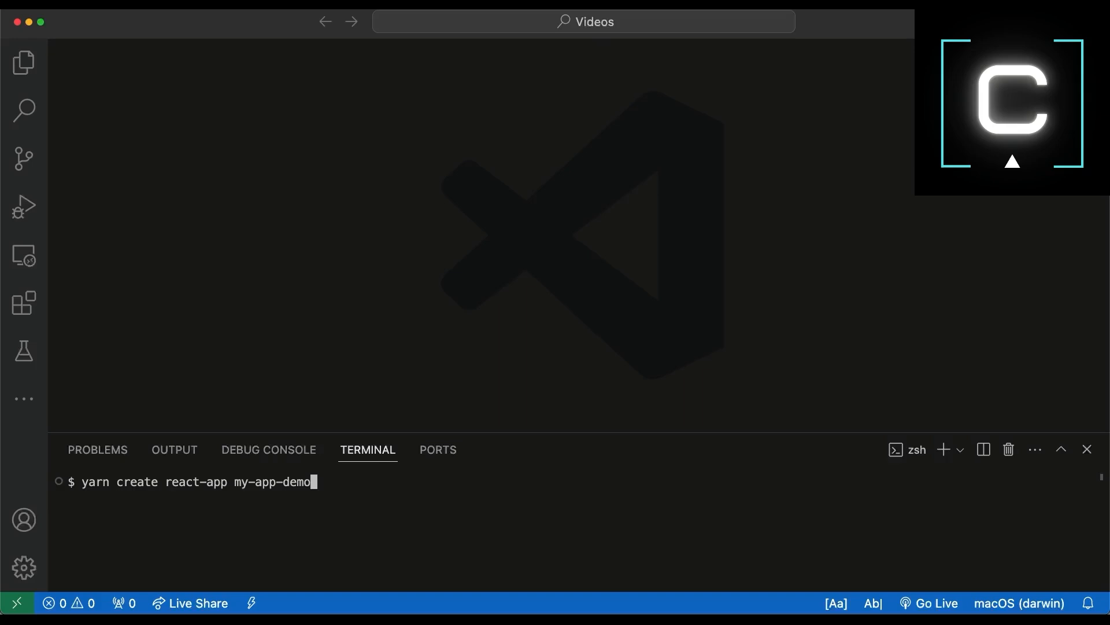
{"action": "key", "text": "Enter"}
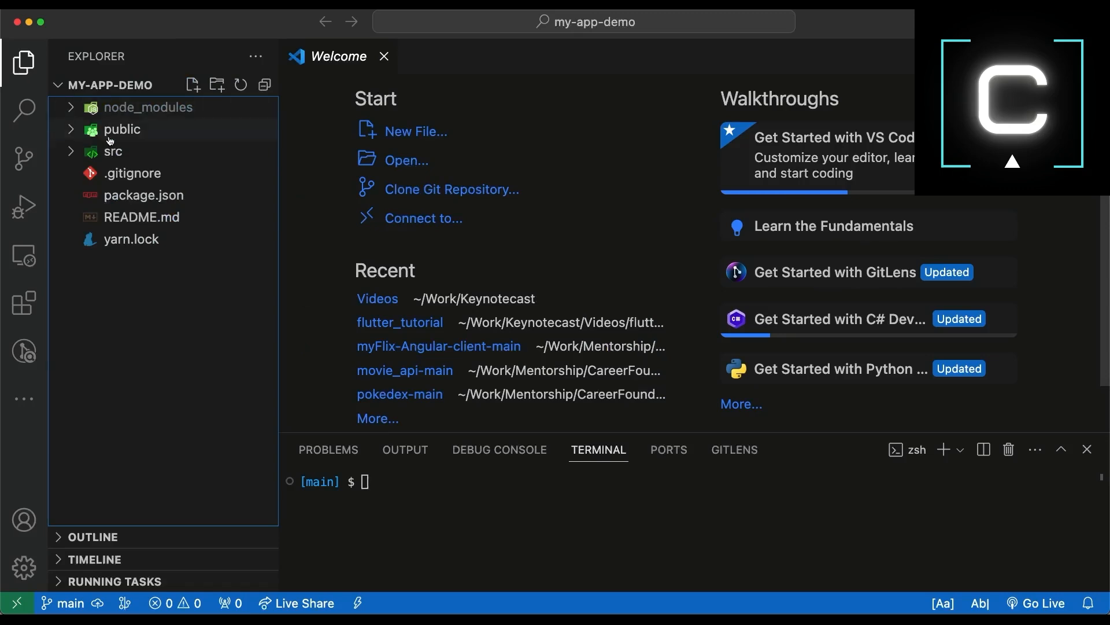
Expand the src folder and view package.json in the editor
{"action": "left_click", "coordinate": [113, 151]}
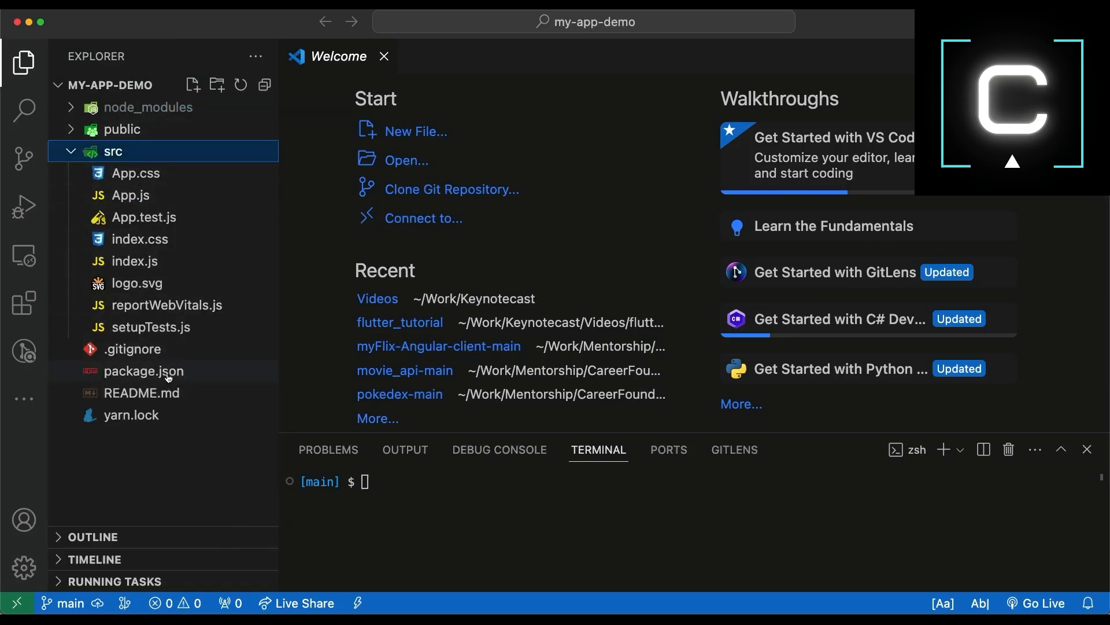
{"action": "double_click", "coordinate": [144, 370]}
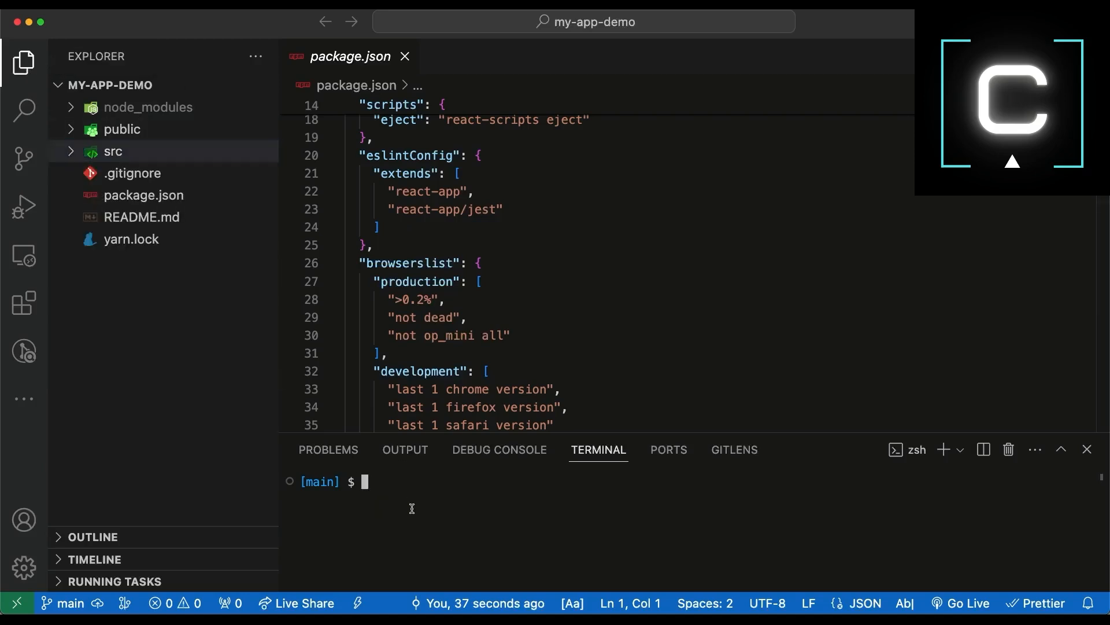
Run 'yarn install' (already up to date) and begin typing 'yarn start'
{"action": "type", "text": "yarn install"}
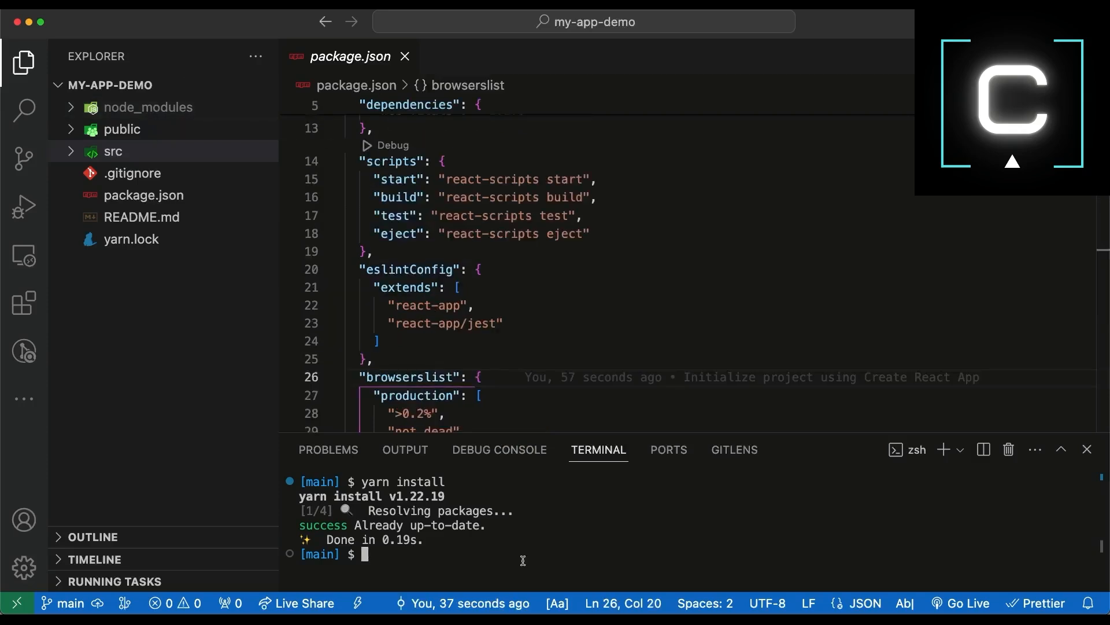
{"action": "type", "text": "yarn"}
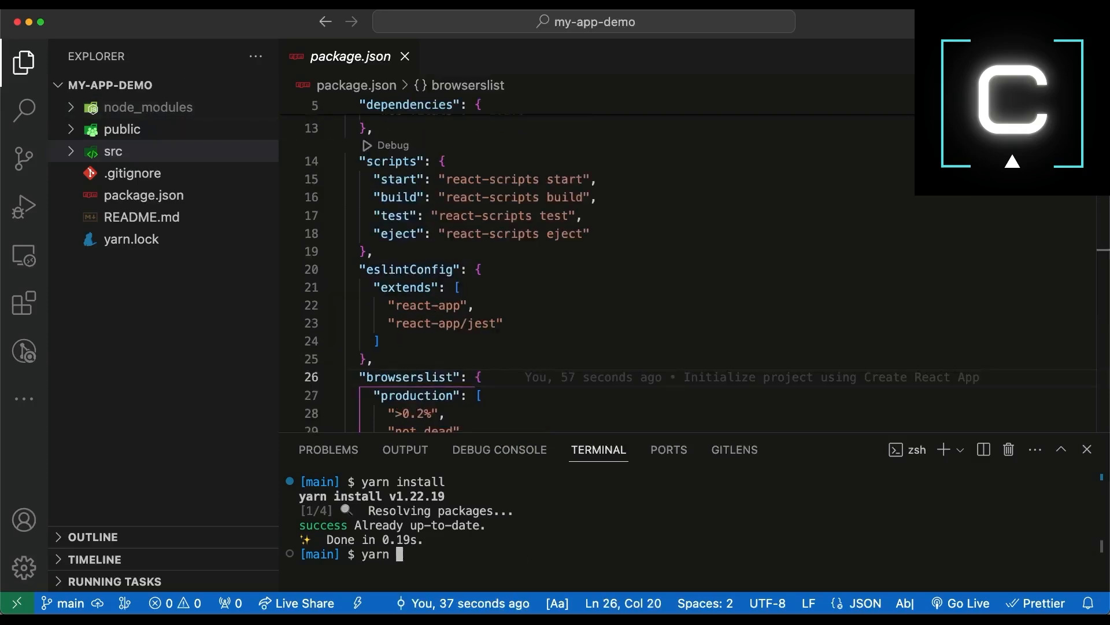